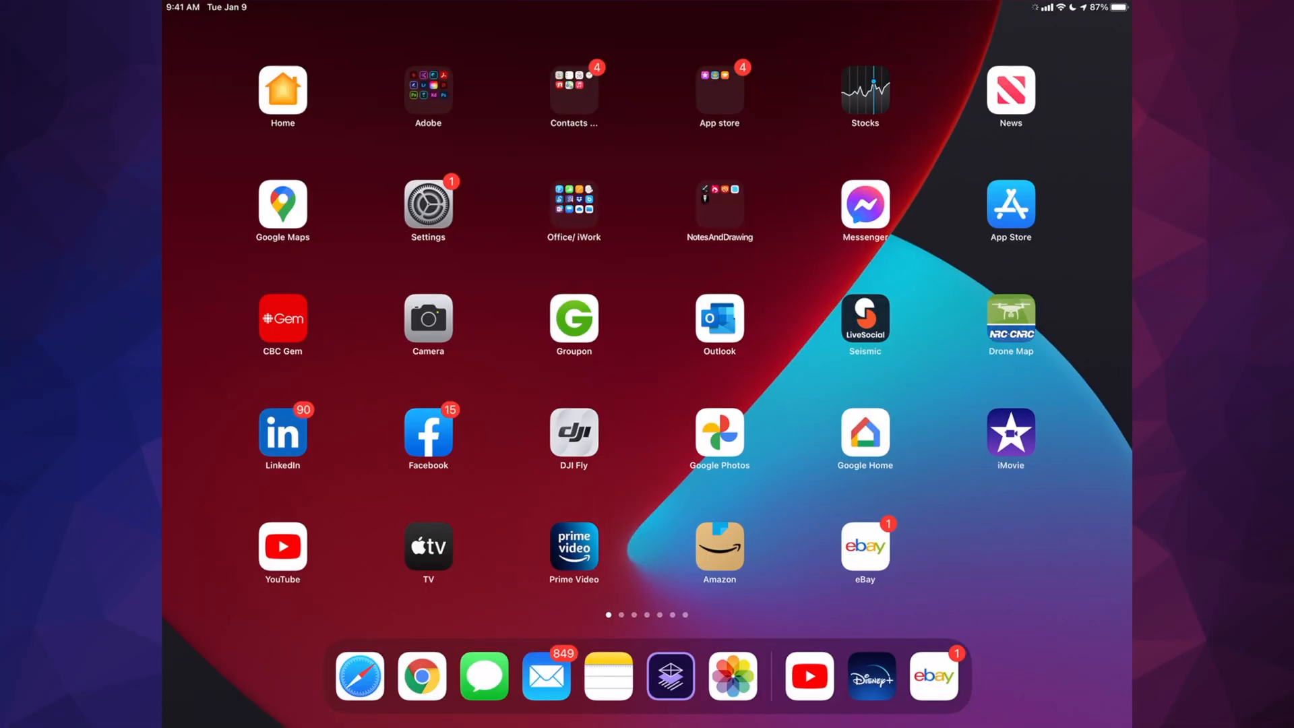
# Step: Launch the Settings app from the Home Screen
pyautogui.click(429, 201)
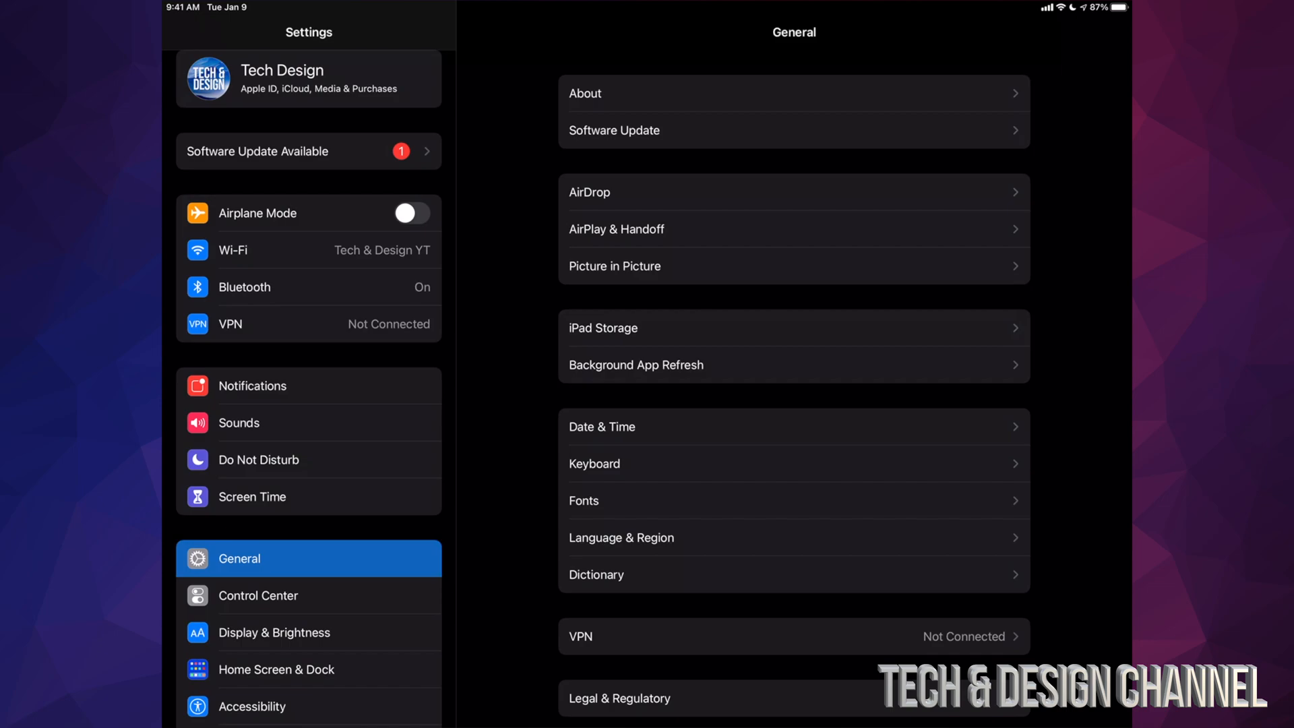
# Step: Open Software Update and start Download and Install for iPadOS 14.6
pyautogui.click(792, 129)
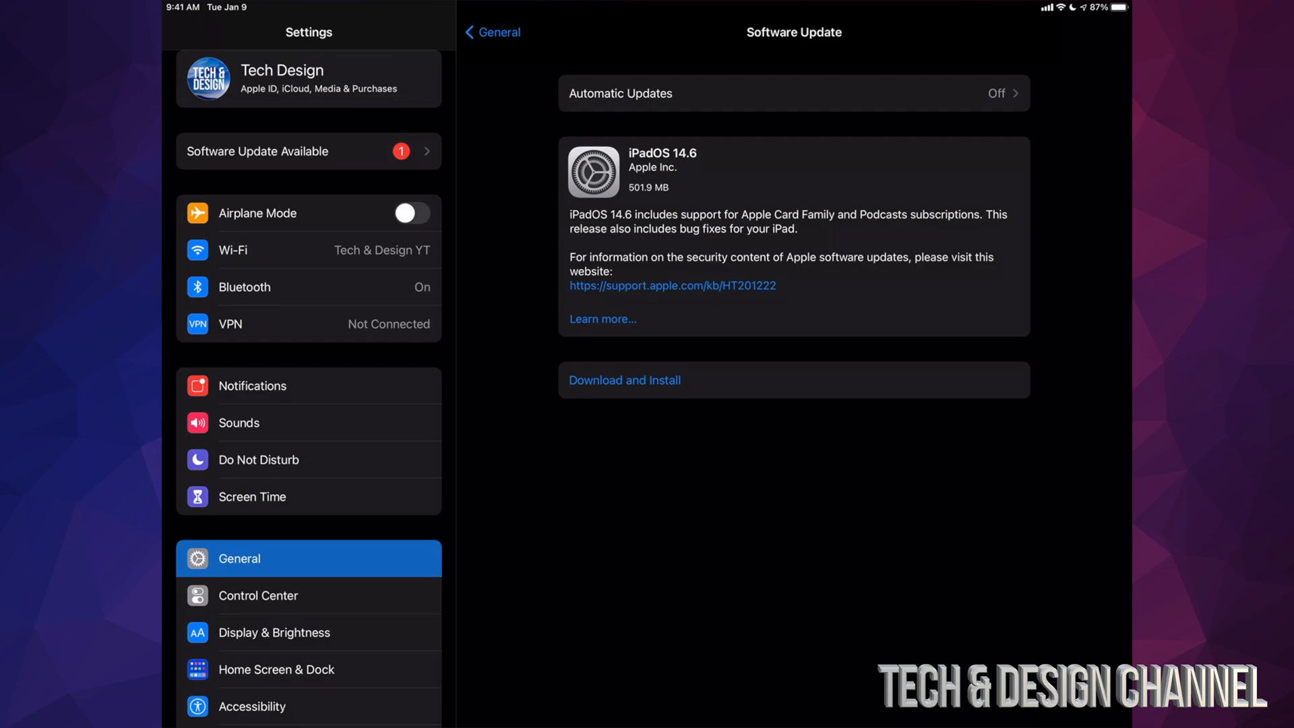
pyautogui.click(624, 380)
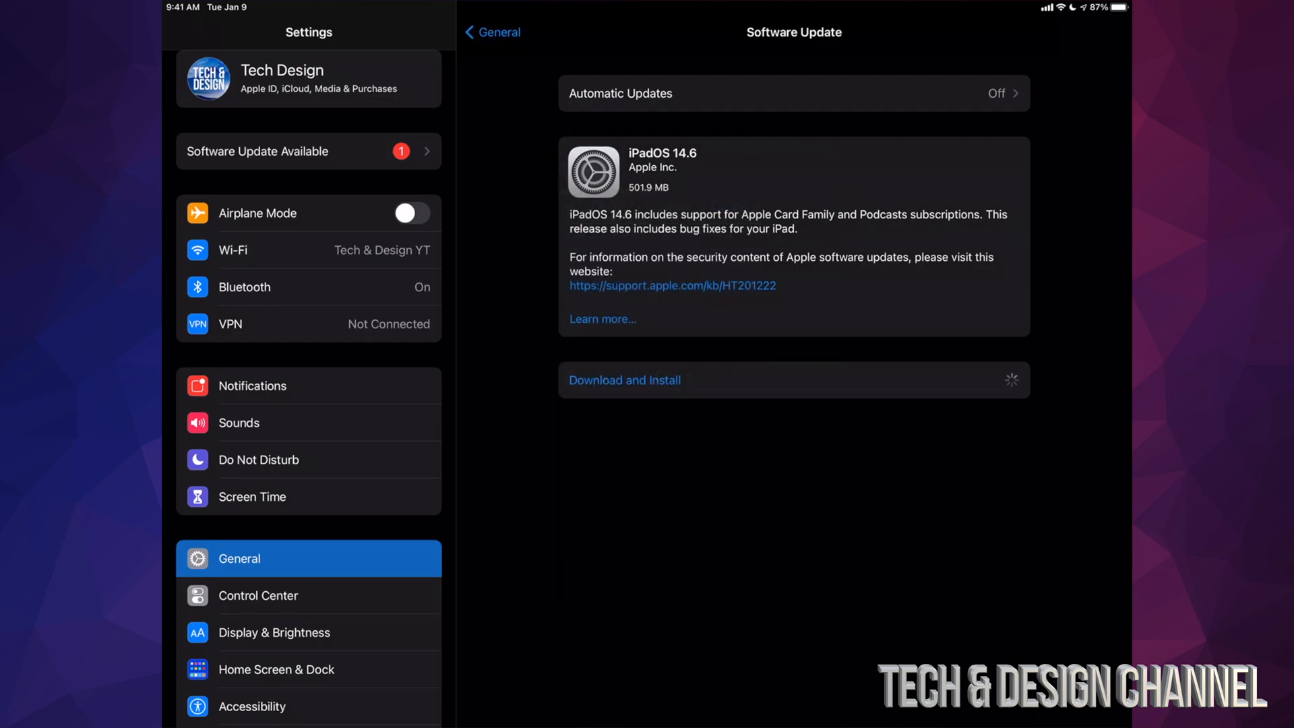
# Step: Open the 'About this Update' release notes for iPadOS 14.6
pyautogui.click(625, 379)
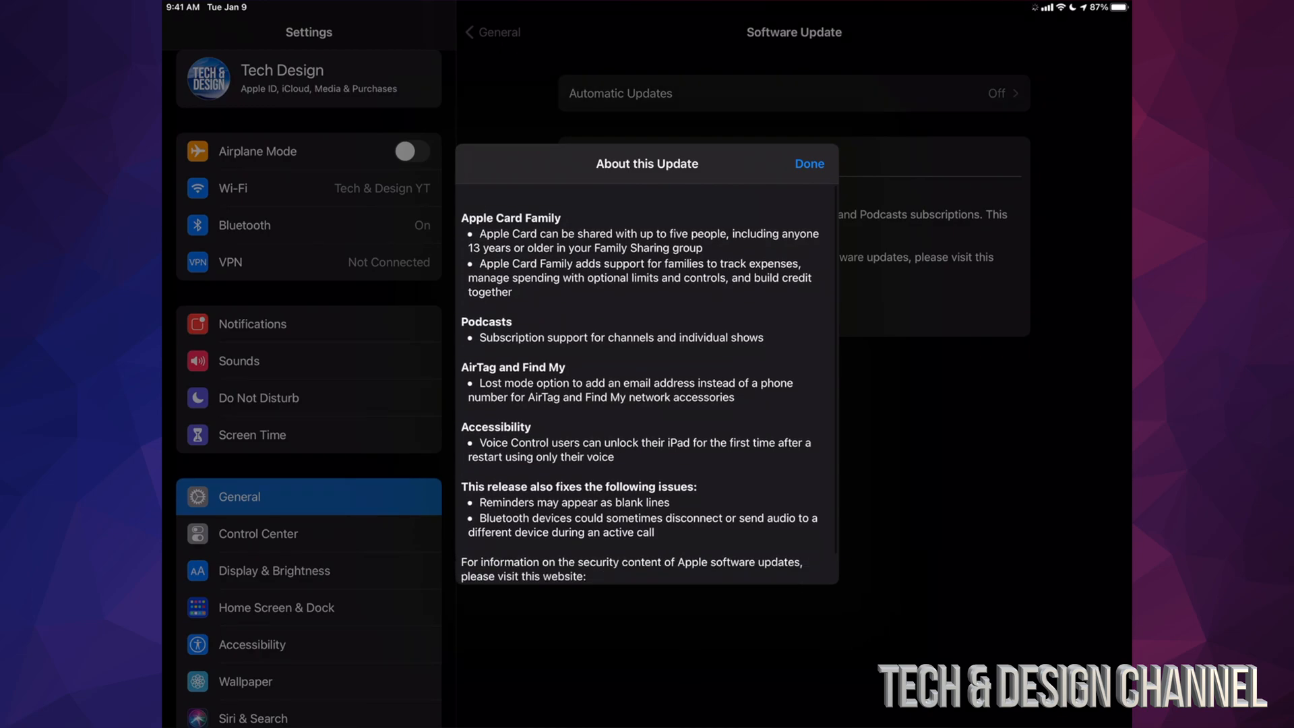
# Step: Scroll through the iPadOS 14.6 release notes and dismiss them with Done
pyautogui.scroll(-3)
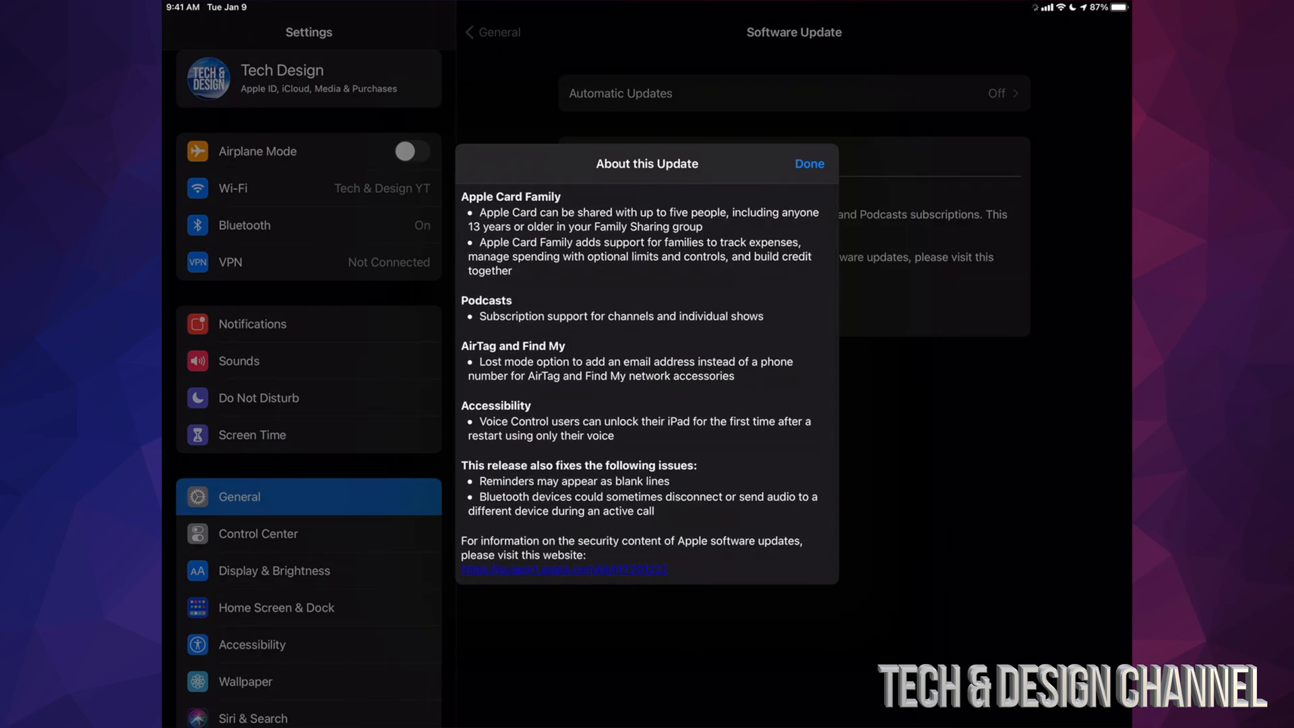
pyautogui.click(808, 163)
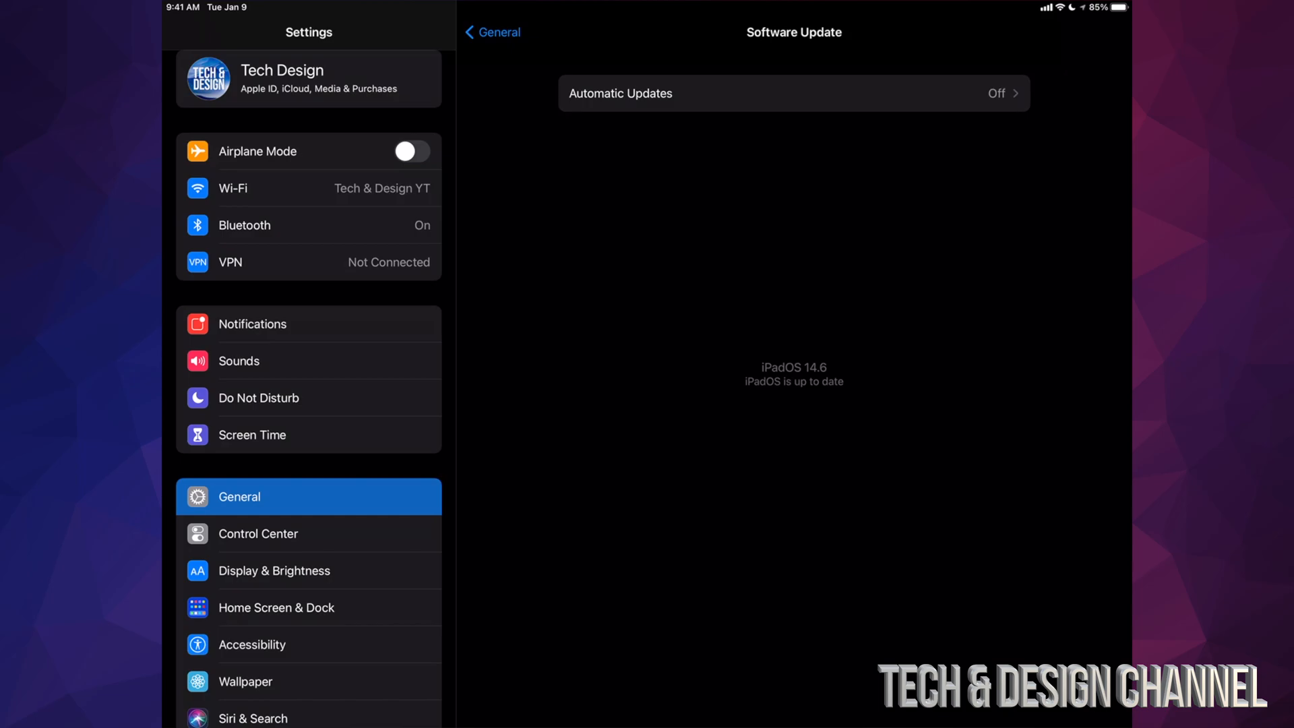
# Step: After the installation finishes, return to the Home Screen
pyautogui.press('home')
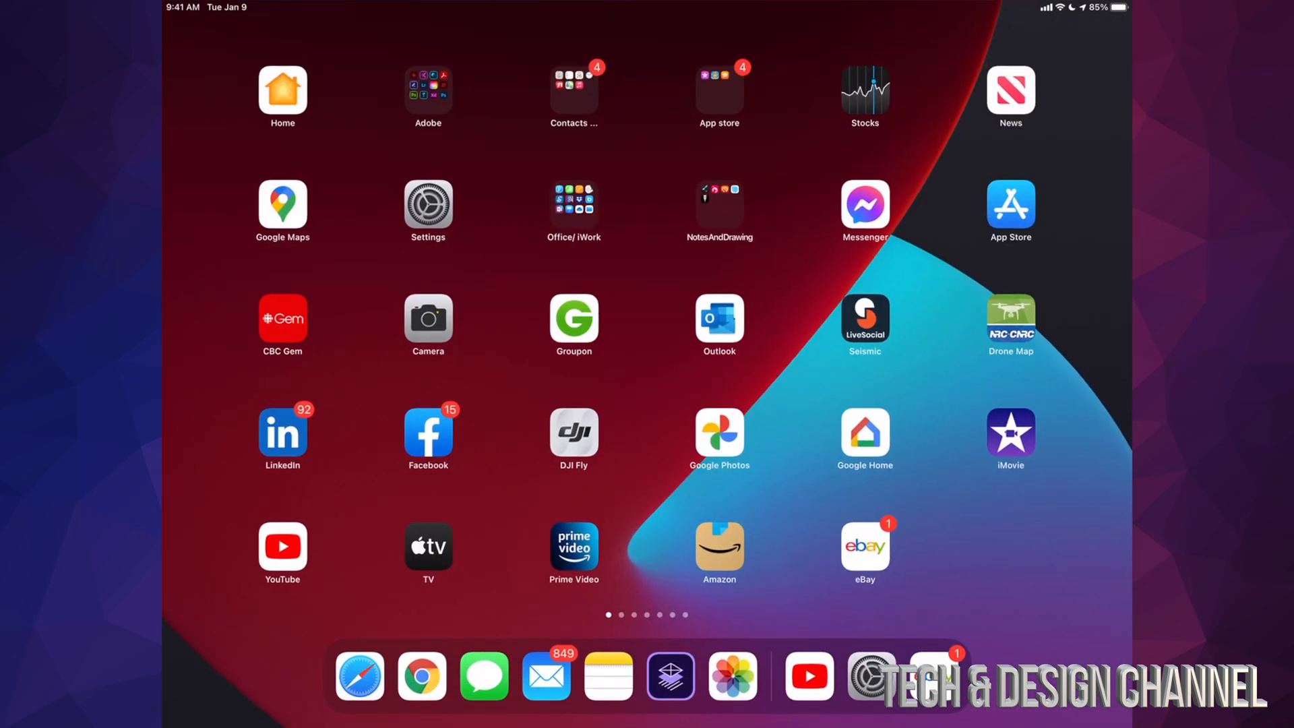